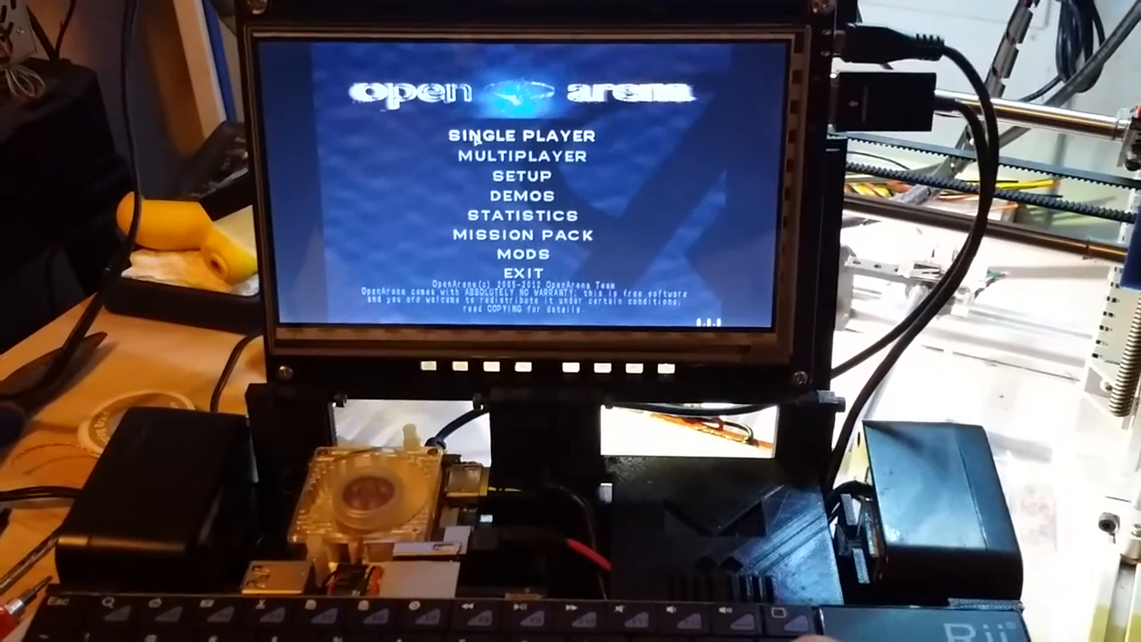
Start a Single Player match on the OA_MINIA arena, play it, then leave with Escape
left_click(517, 135)
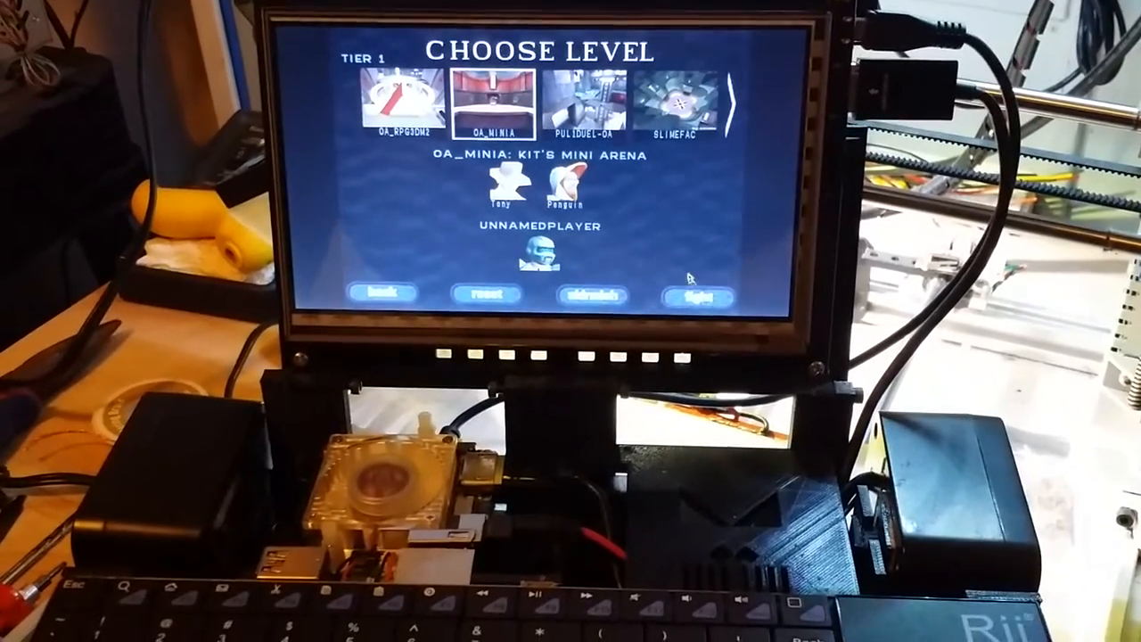
left_click(699, 294)
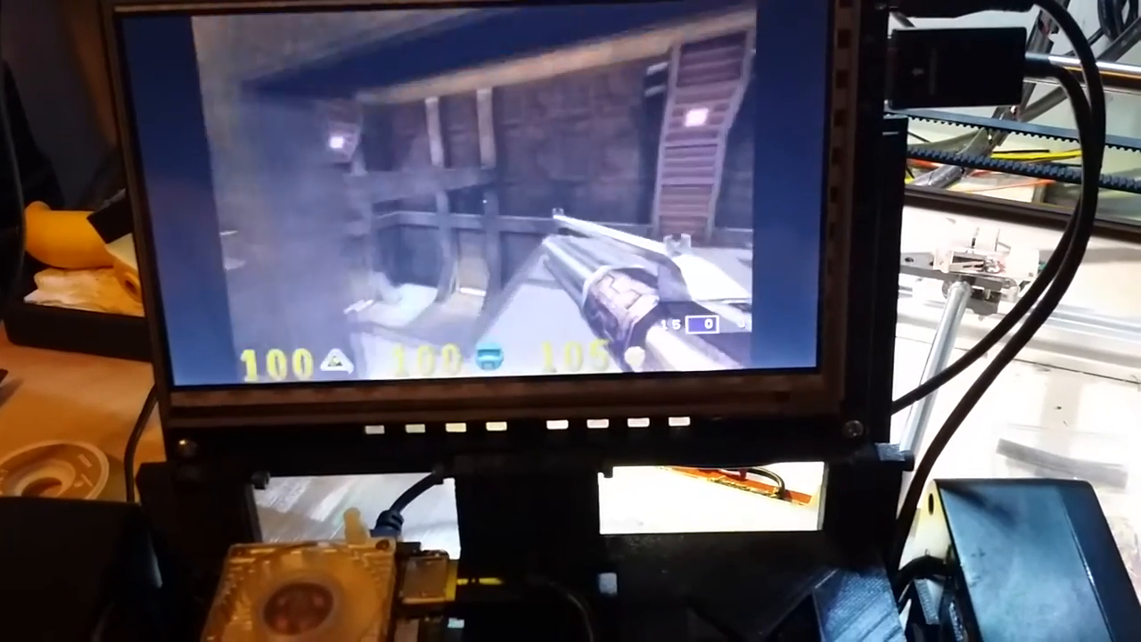
key("Escape")
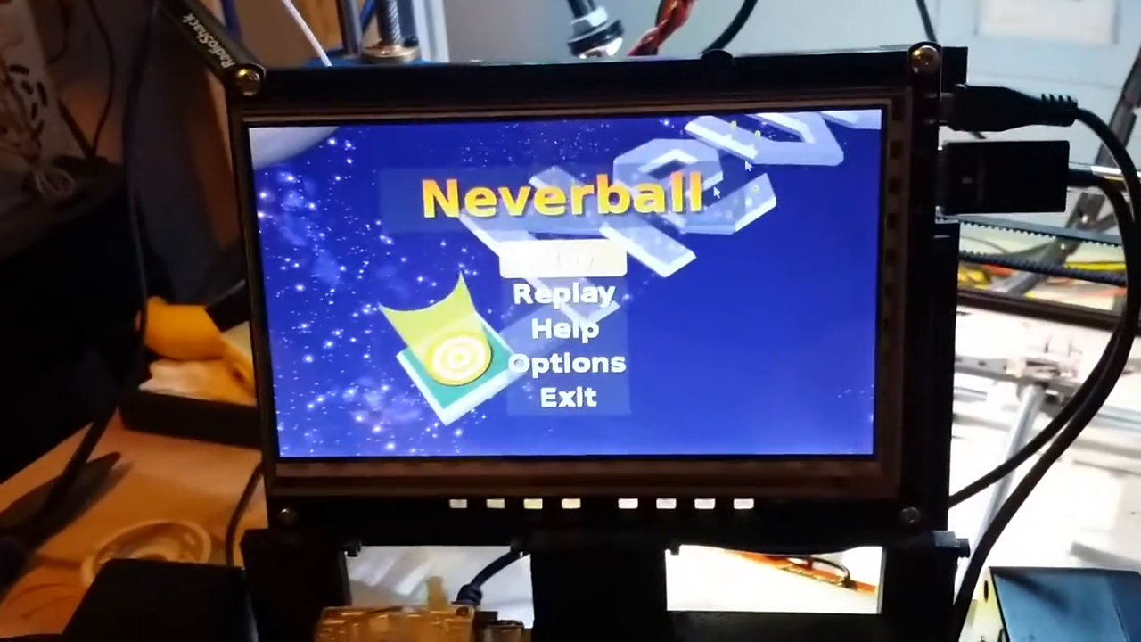
Play Neverball from its main menu before moving on to the racing game
left_click(566, 264)
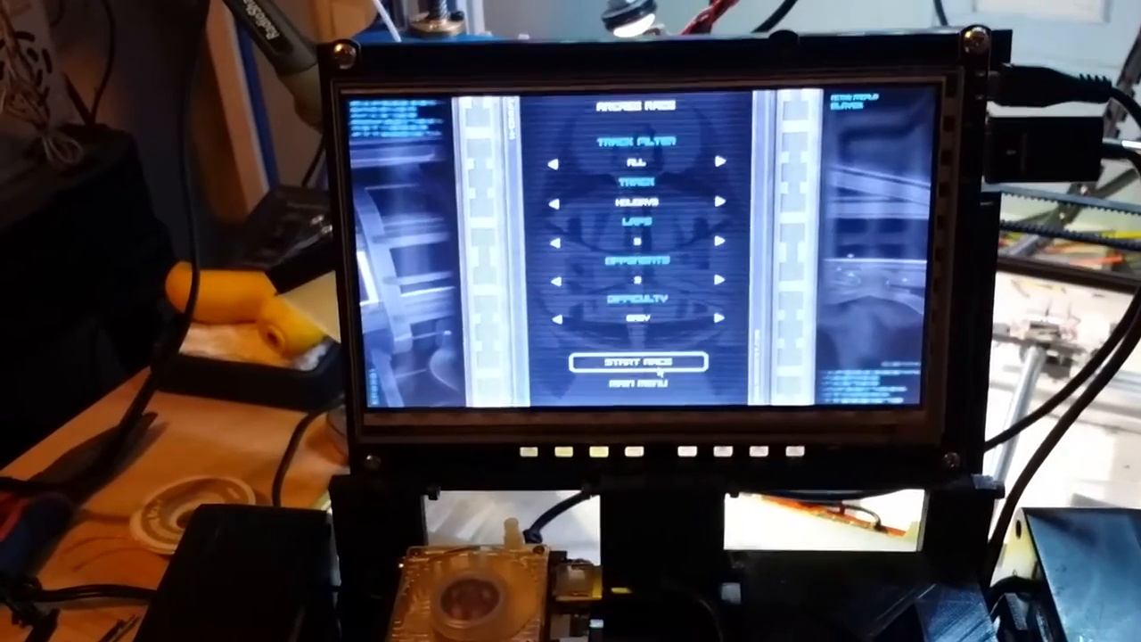
Start the race on the Holidays track, drive it, then pause the game
left_click(641, 360)
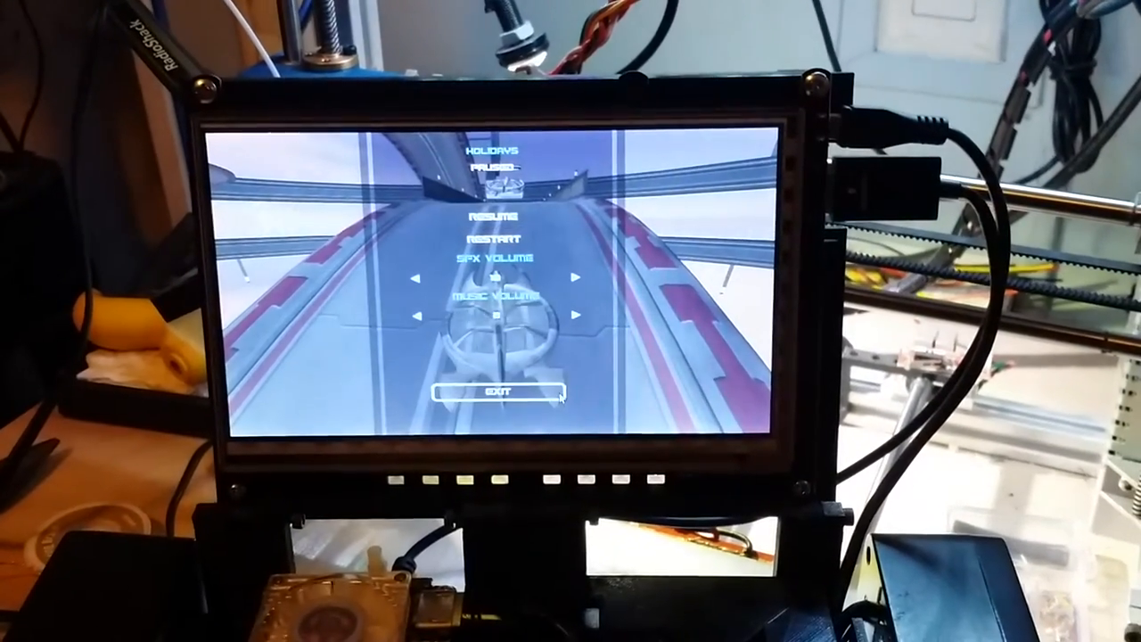
left_click(496, 393)
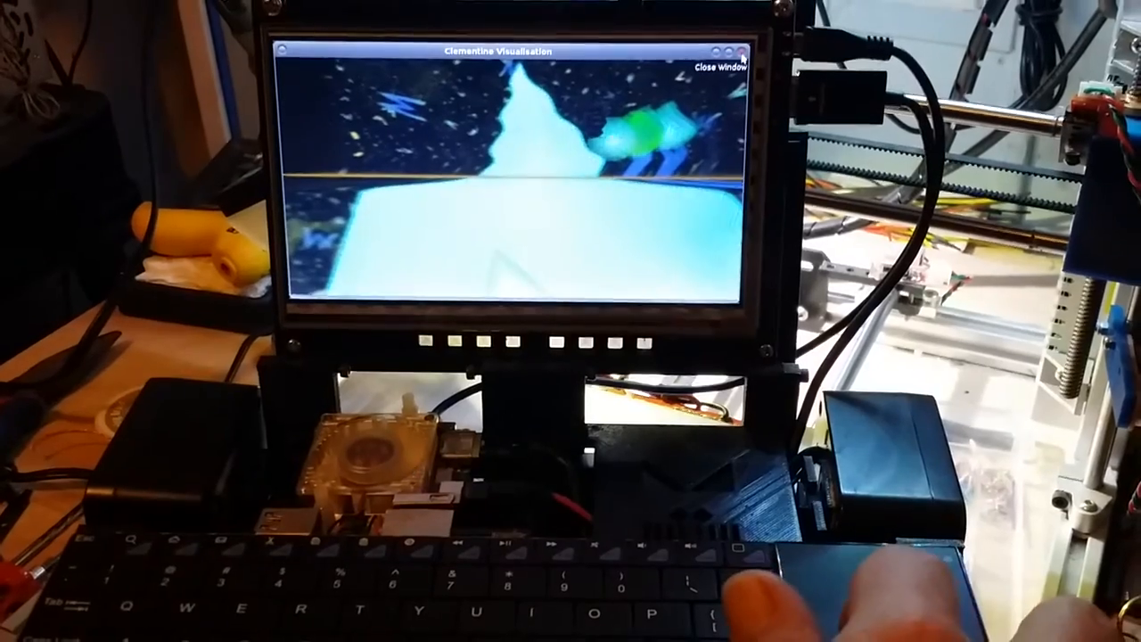
Close Clementine's visualization window and return to the downtempo playlist
left_click(718, 55)
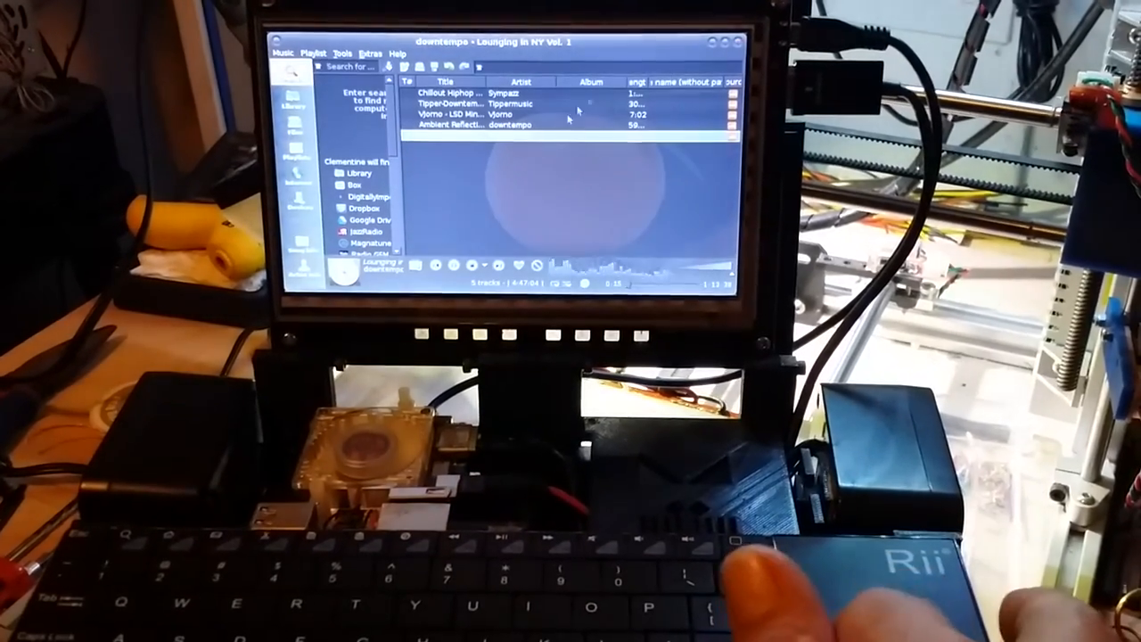